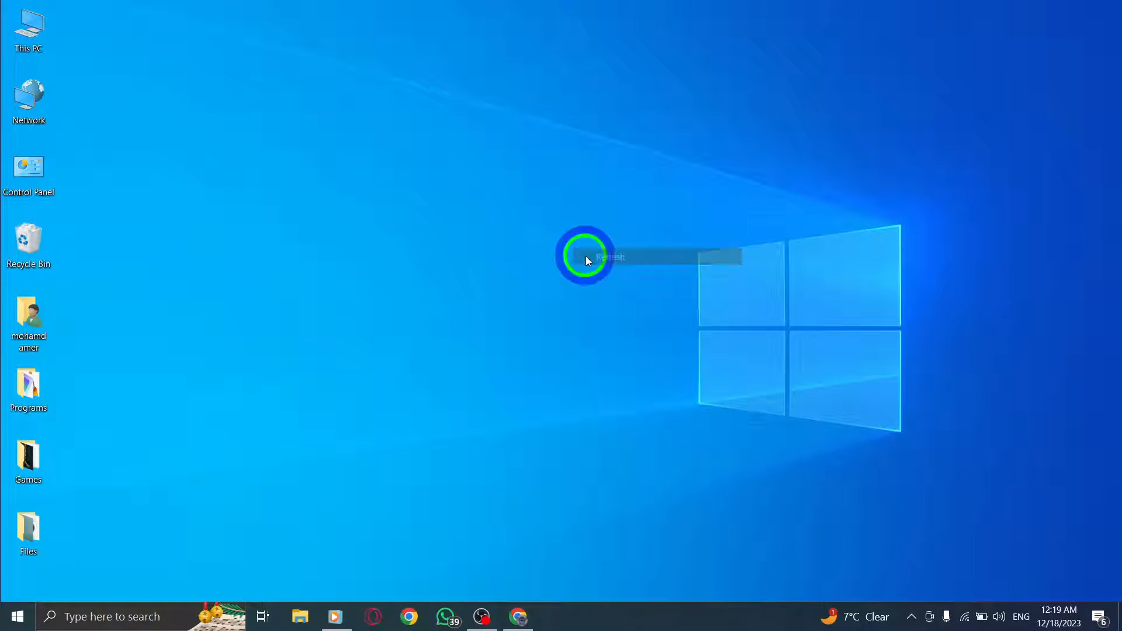
Launch Chrome from the taskbar on a new tab and expand its three-dot menu.
{"action": "left_click", "coordinate": [611, 256]}
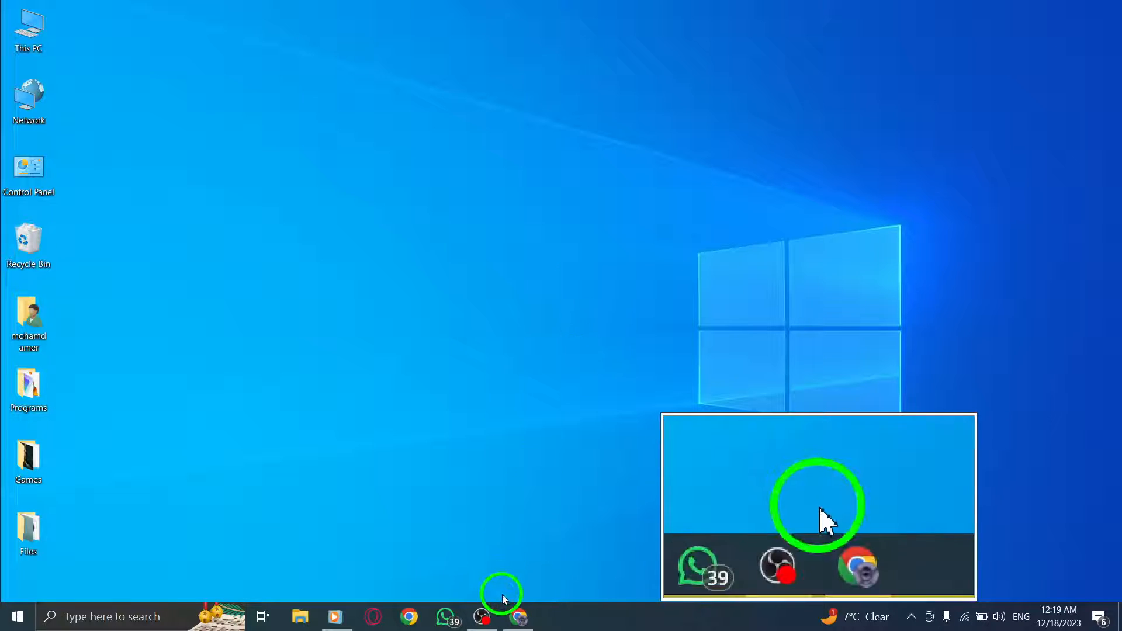
{"action": "left_click", "coordinate": [521, 617]}
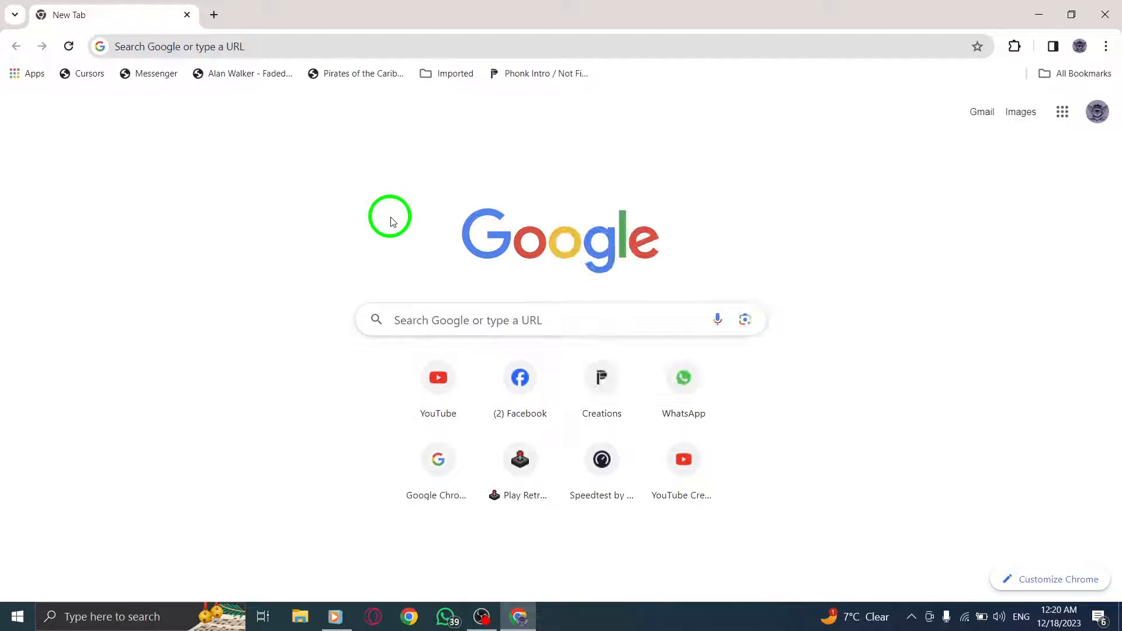
{"action": "left_click", "coordinate": [1105, 46]}
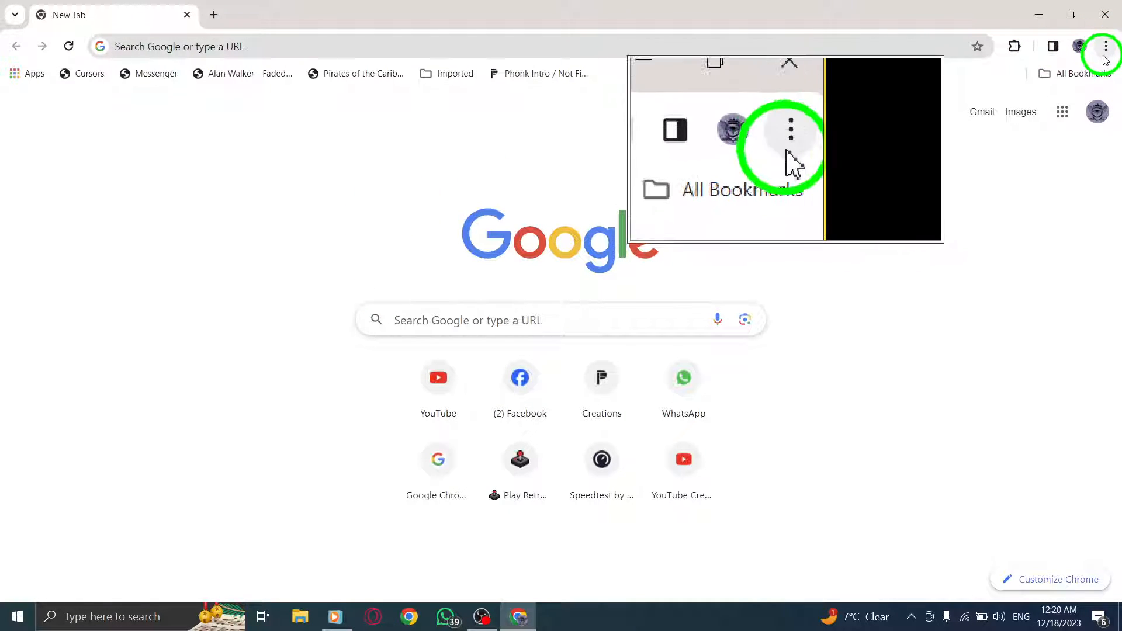
{"action": "left_click", "coordinate": [1104, 47]}
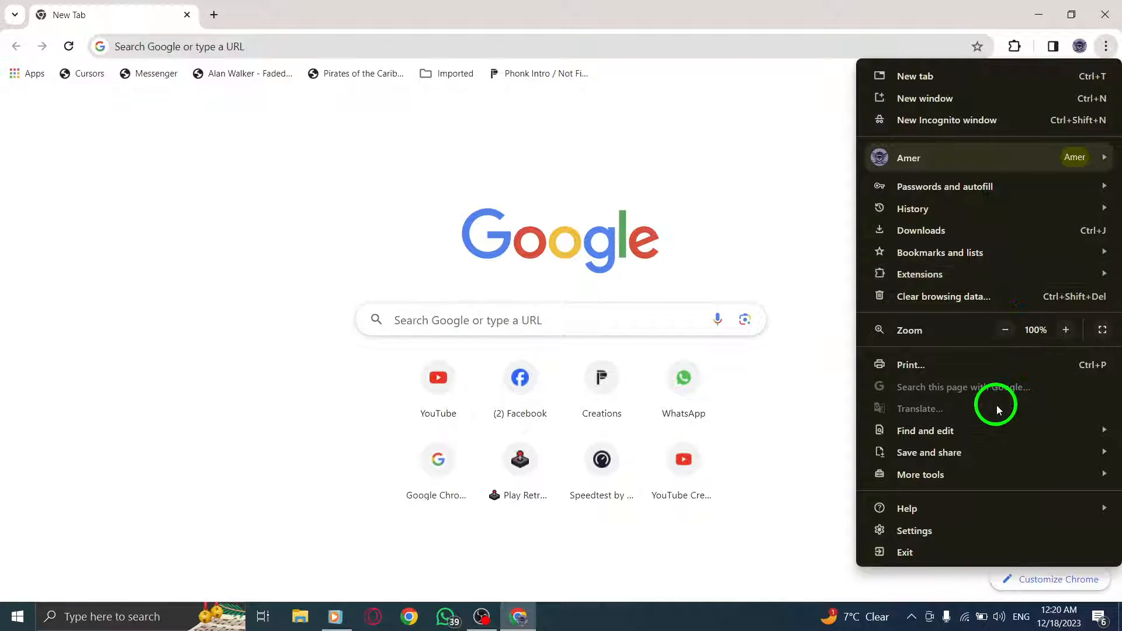
{"action": "mouse_move", "coordinate": [994, 393]}
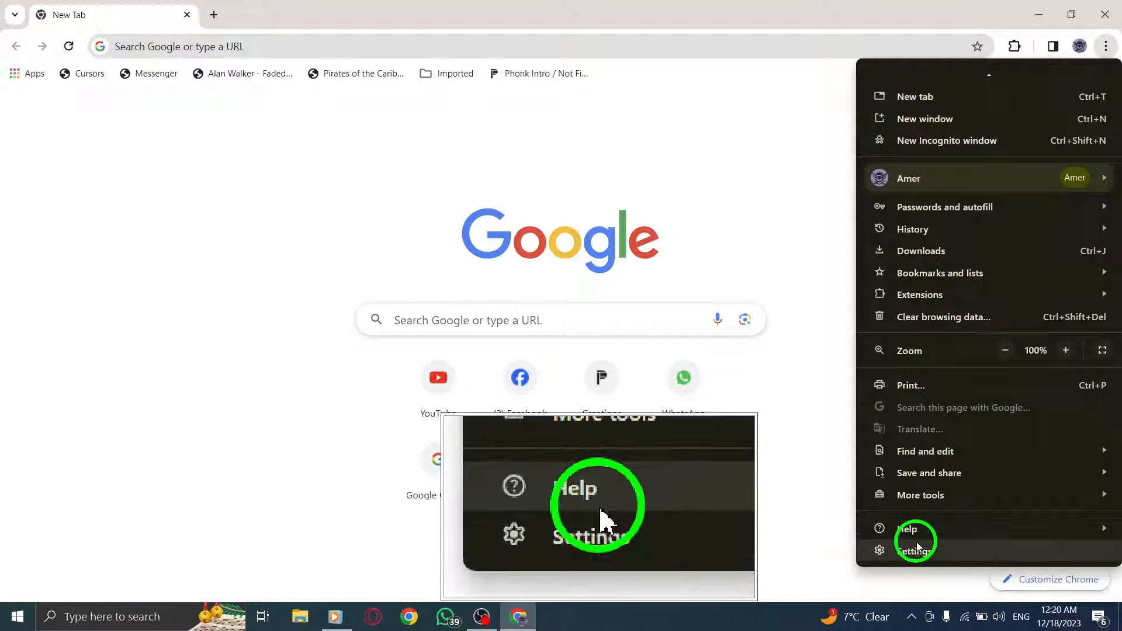
Go to Settings > Privacy and security > Site settings and scroll to Additional permissions.
{"action": "left_click", "coordinate": [914, 550]}
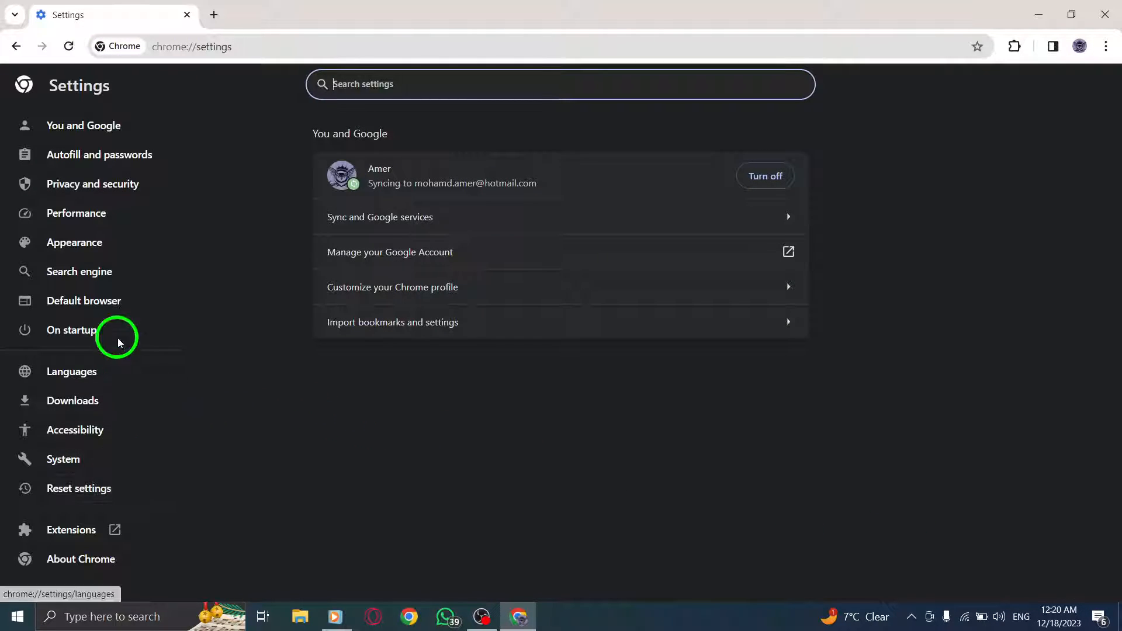
{"action": "left_click", "coordinate": [93, 183]}
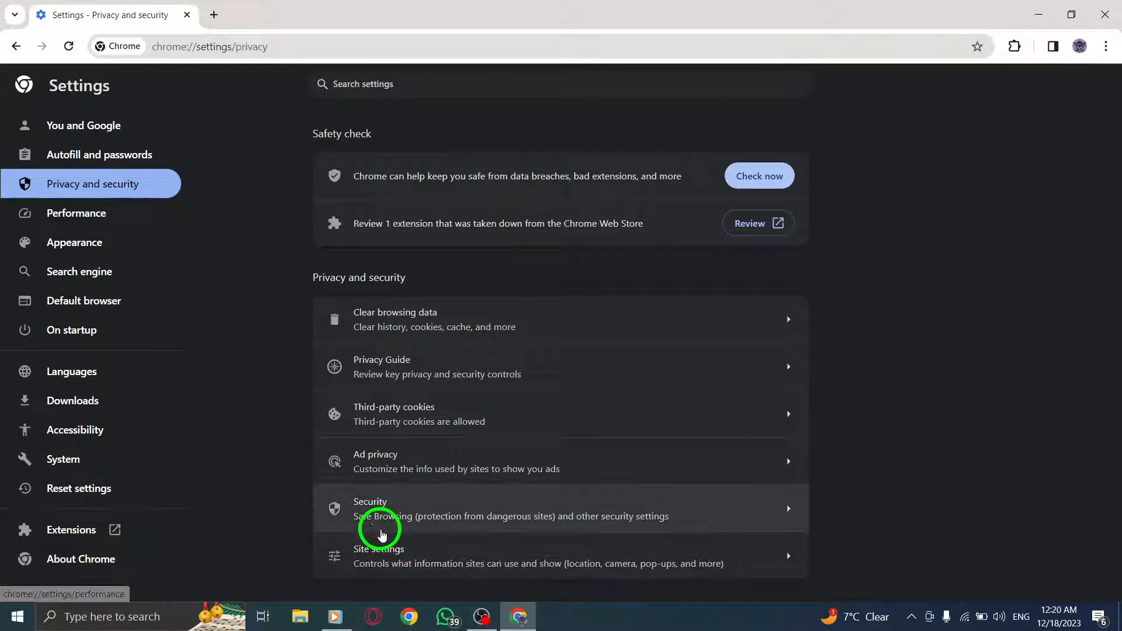
{"action": "left_click", "coordinate": [380, 556]}
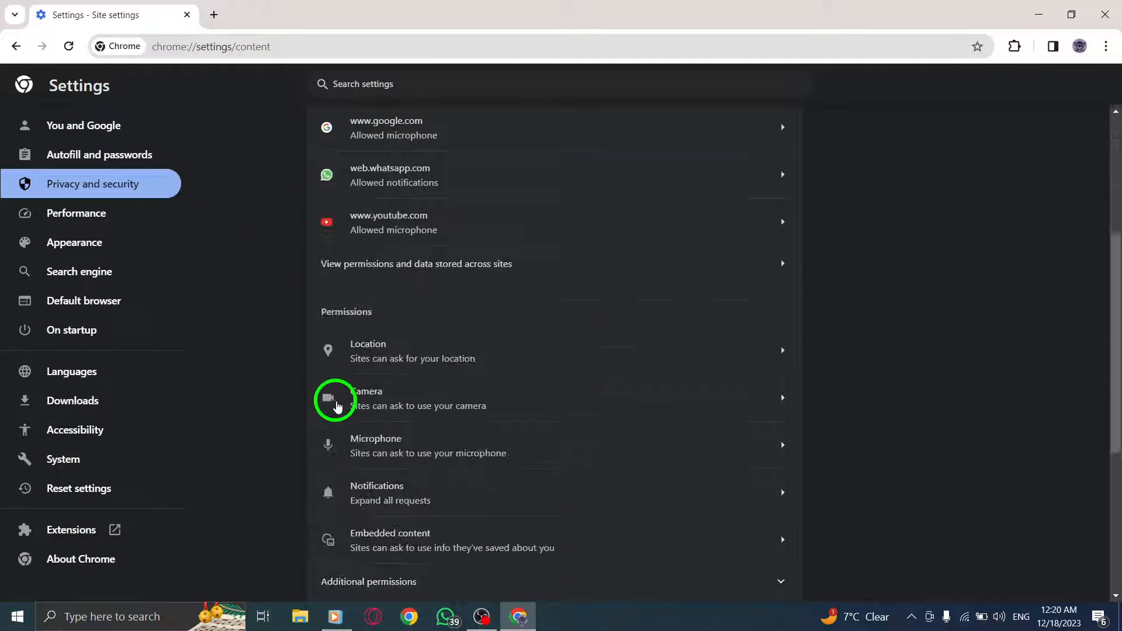
{"action": "scroll", "scroll_direction": "down", "scroll_amount": 3}
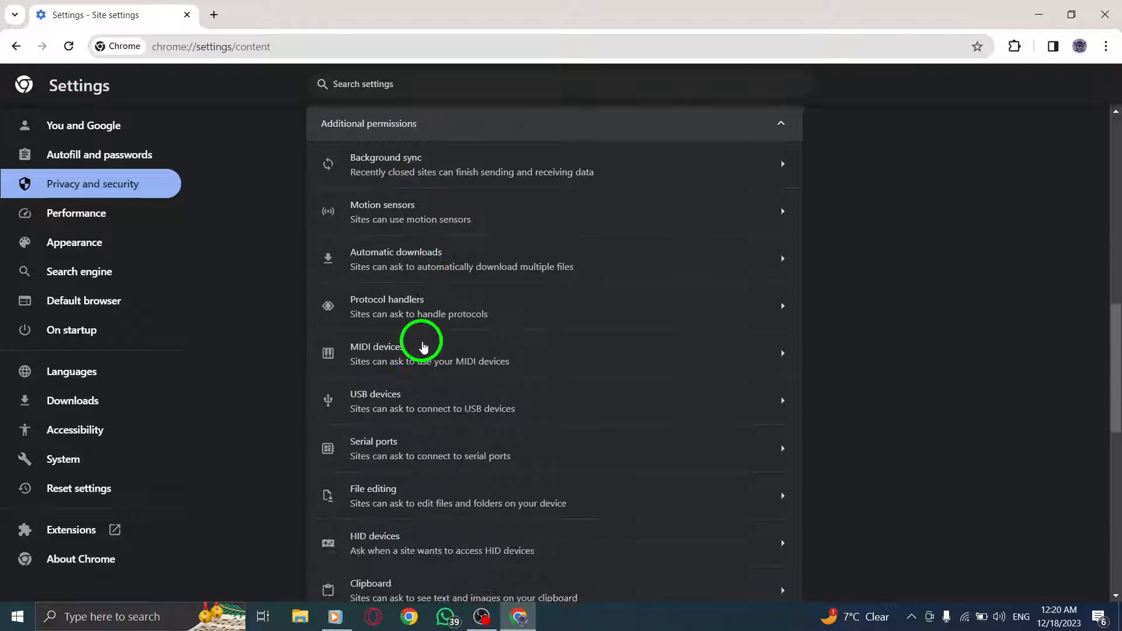
{"action": "scroll", "scroll_direction": "down", "scroll_amount": 3}
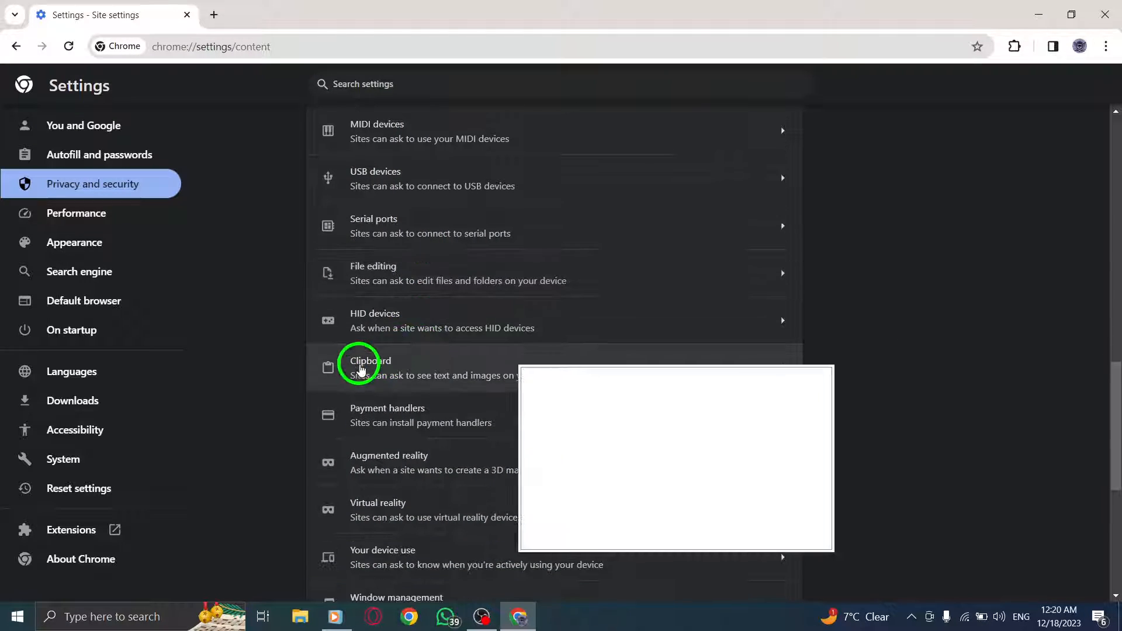
Set Clipboard to 'Sites can ask to see text and images', then close Settings and Chrome.
{"action": "left_click", "coordinate": [362, 364]}
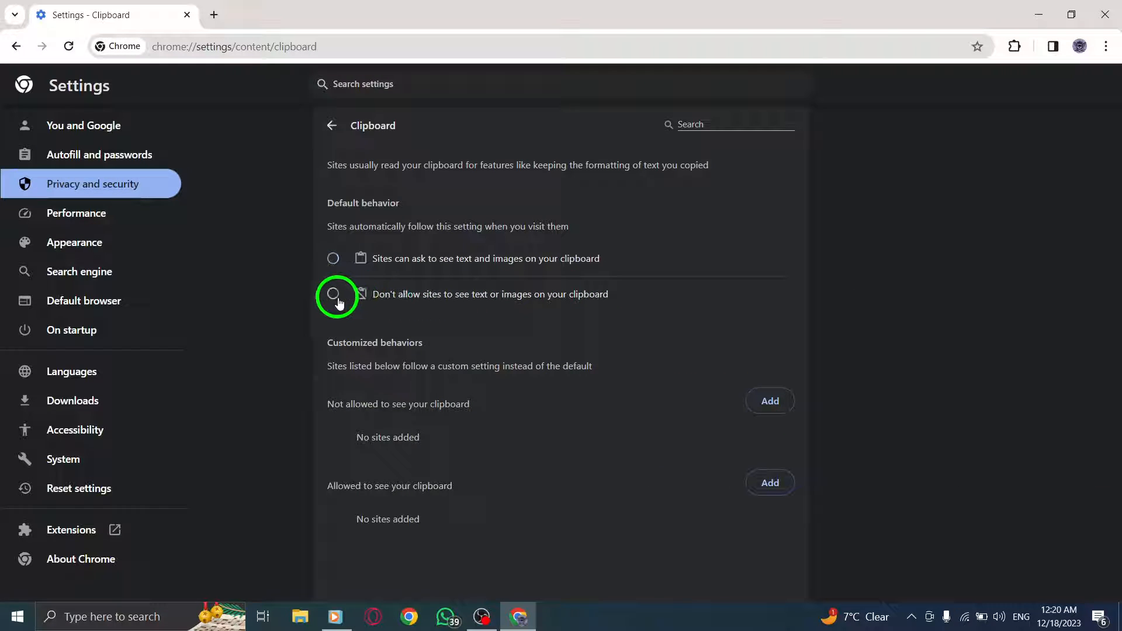
{"action": "left_click", "coordinate": [332, 294]}
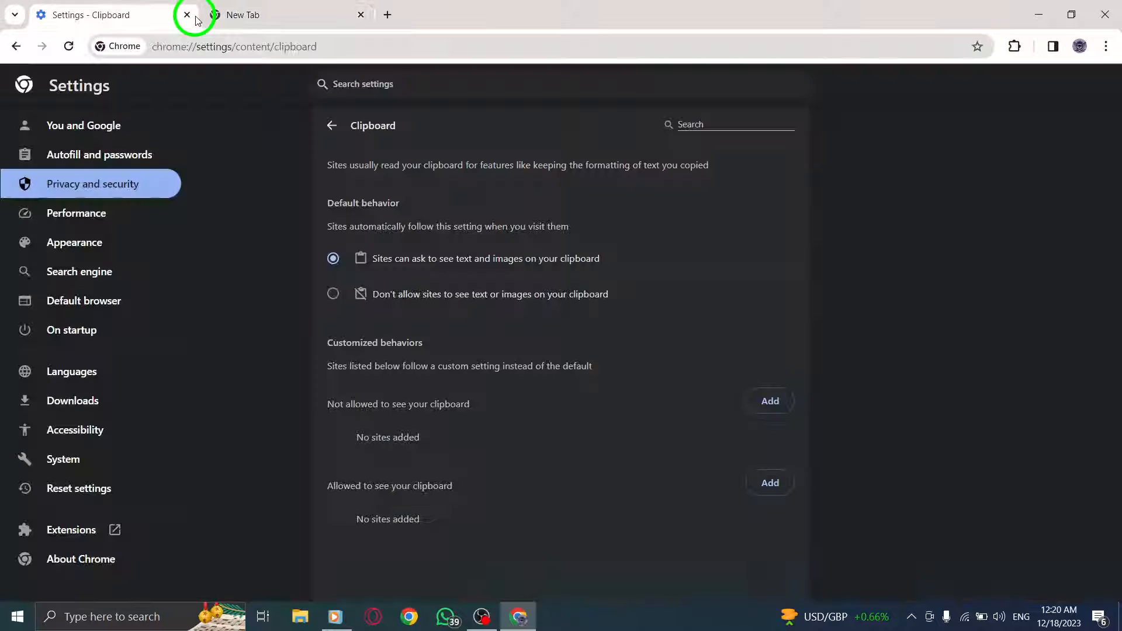
{"action": "left_click", "coordinate": [186, 15]}
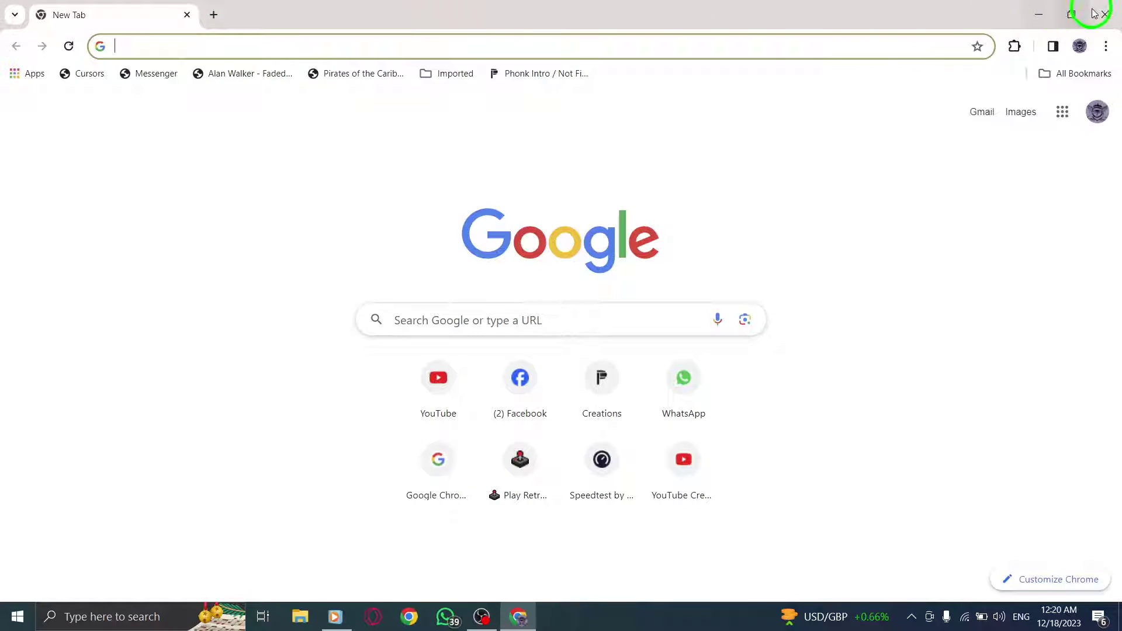
{"action": "left_click", "coordinate": [1102, 14]}
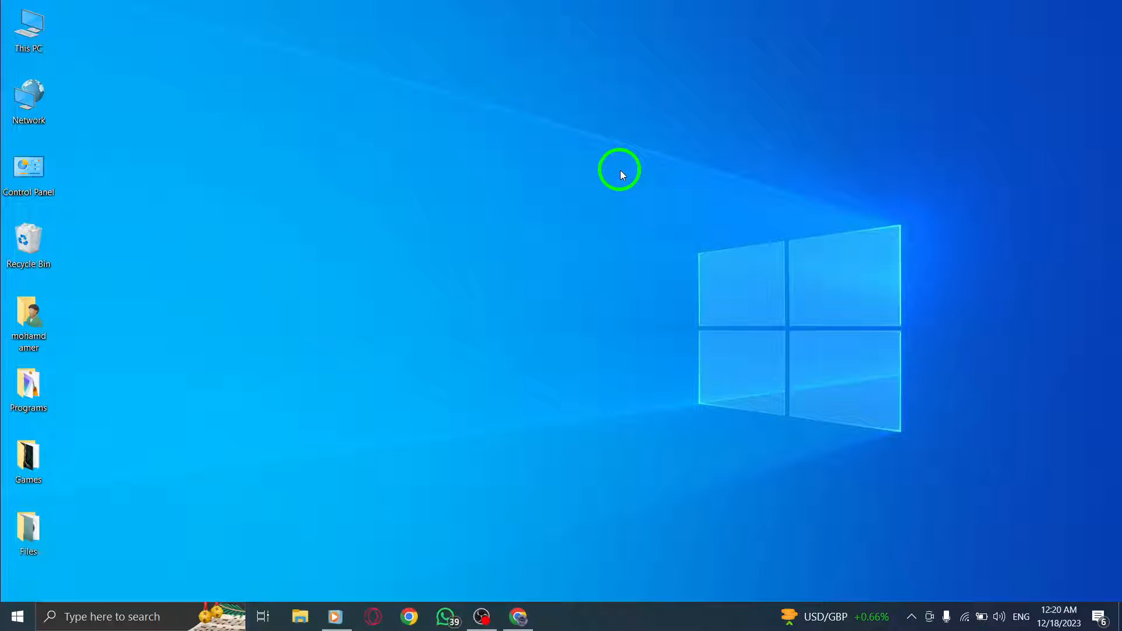